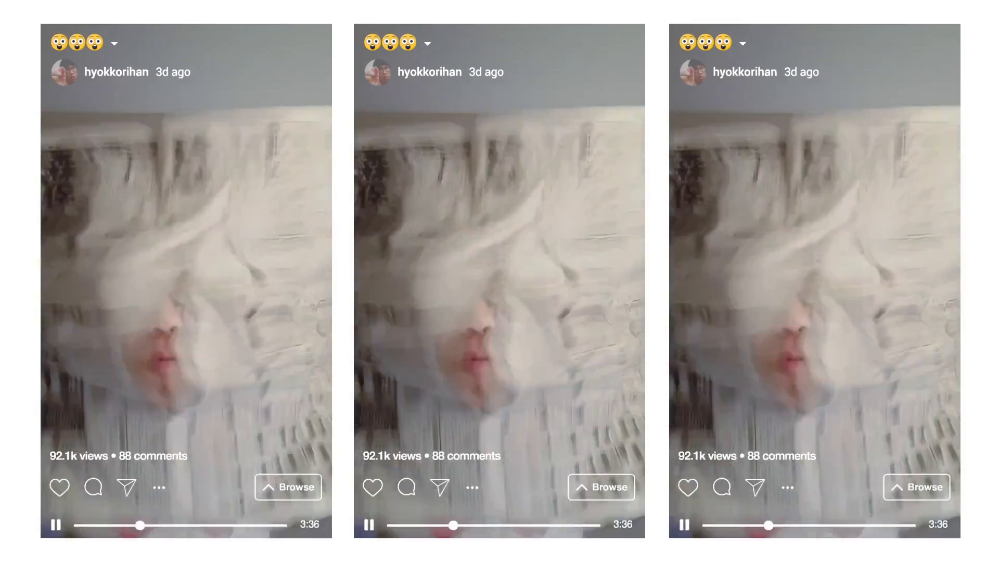
- Start a new blank project from the VSDC start screen
scroll("down", 3)
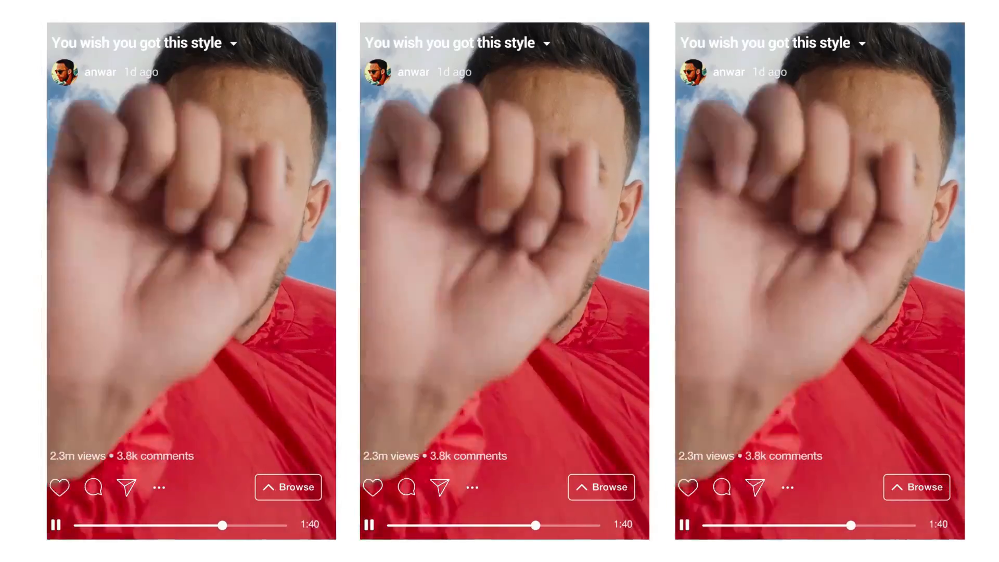
scroll("down", 3)
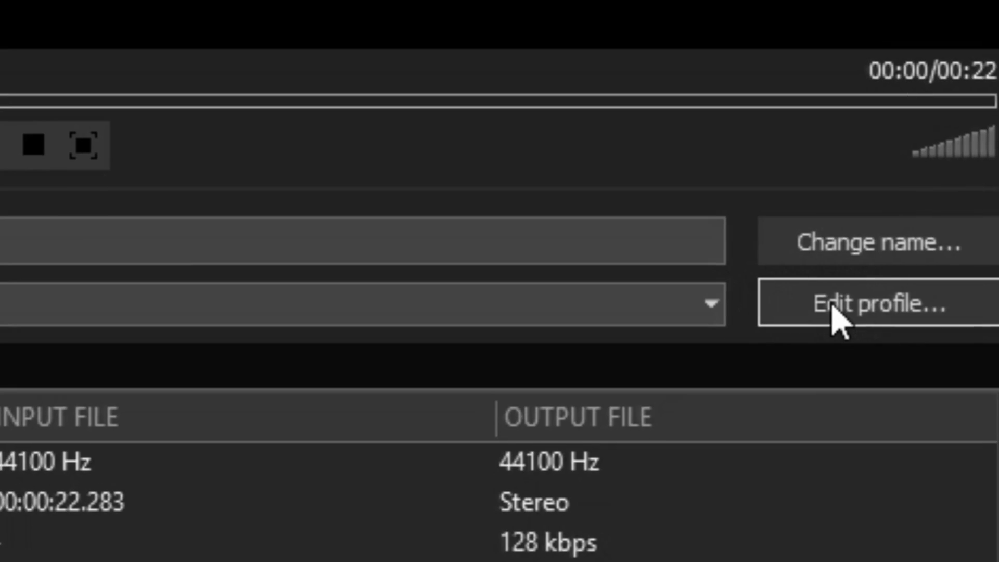
left_click(874, 303)
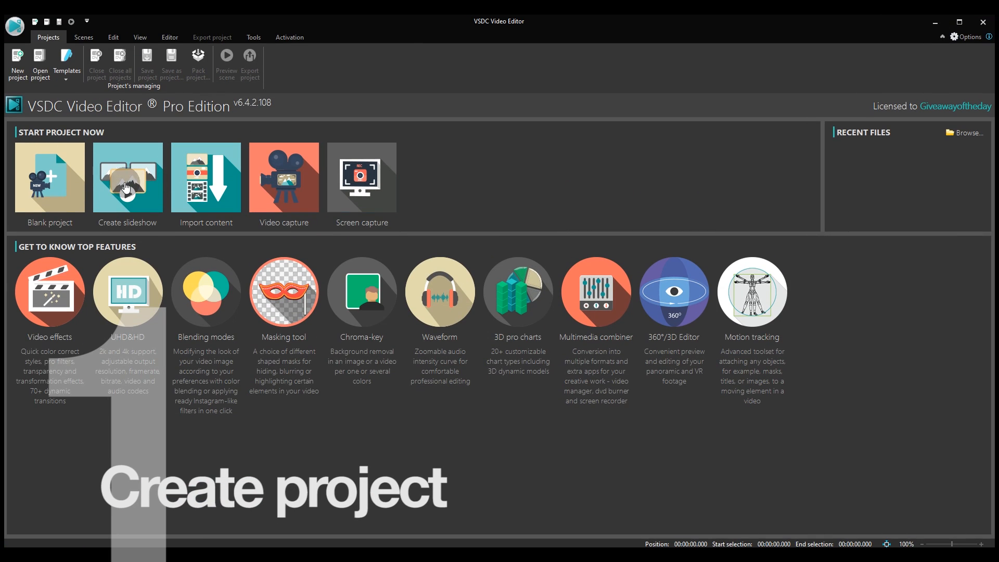
left_click(49, 177)
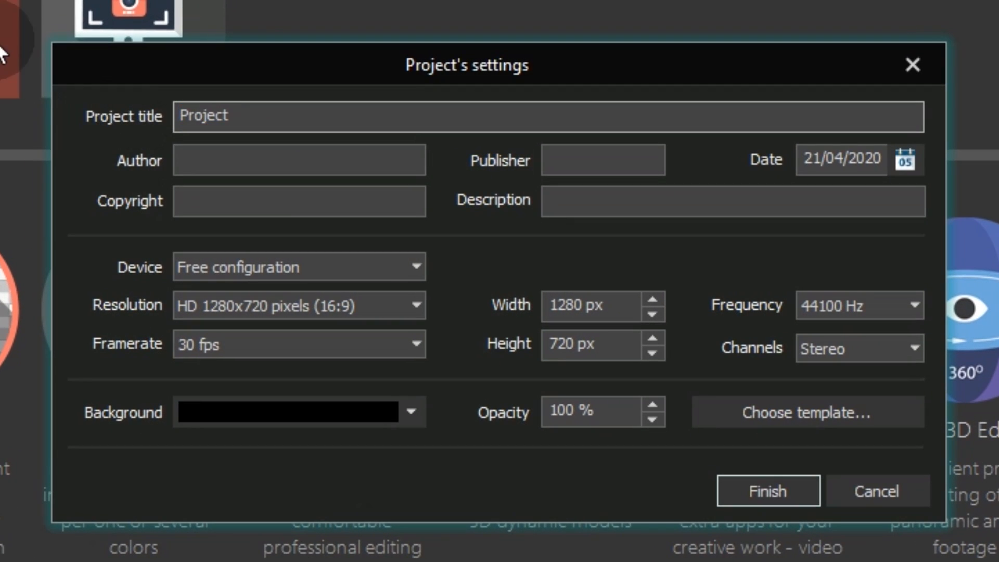
- Target Instagram TV (IGTV) at vertical 1080x1920 resolution and create the project
left_click(412, 266)
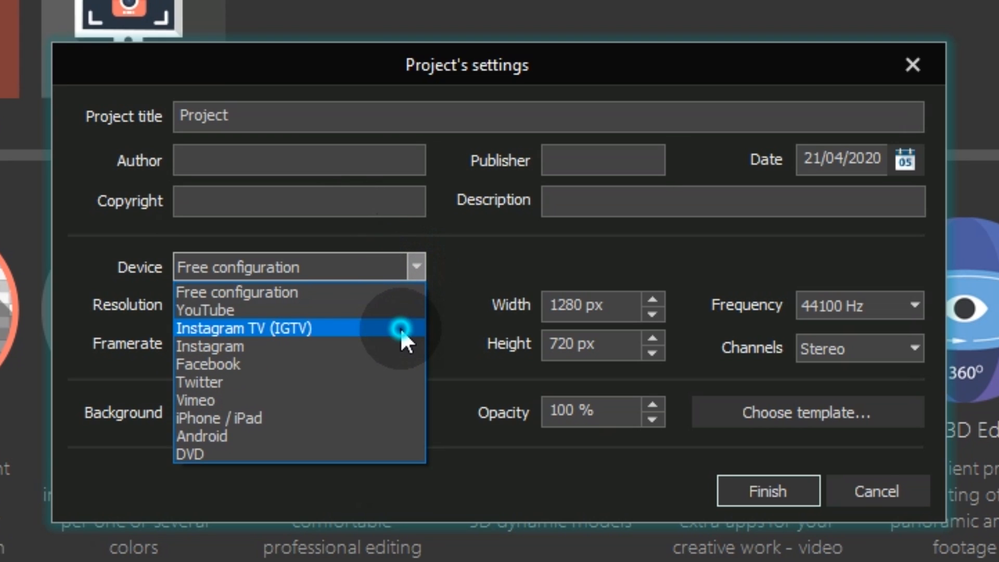
left_click(244, 328)
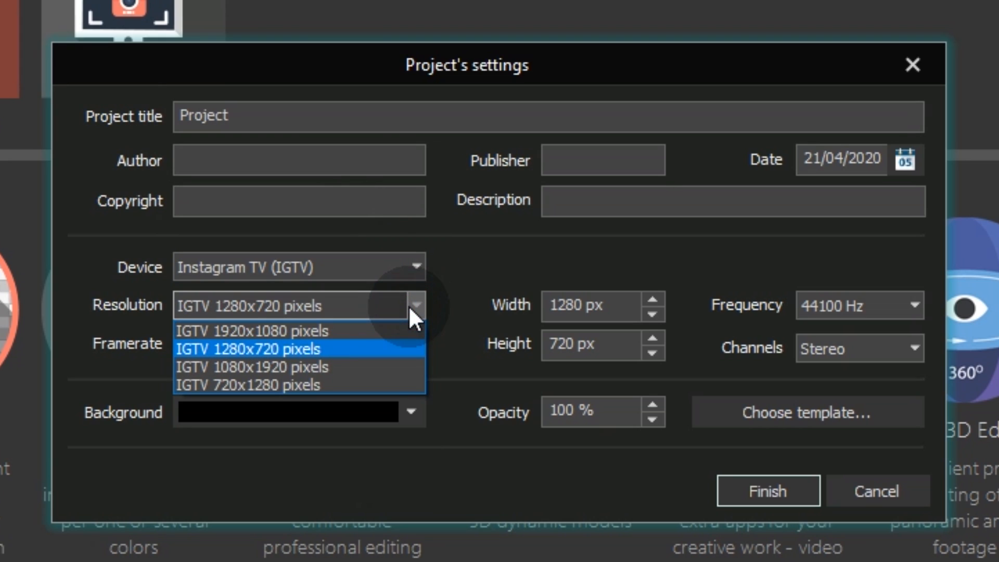
left_click(254, 367)
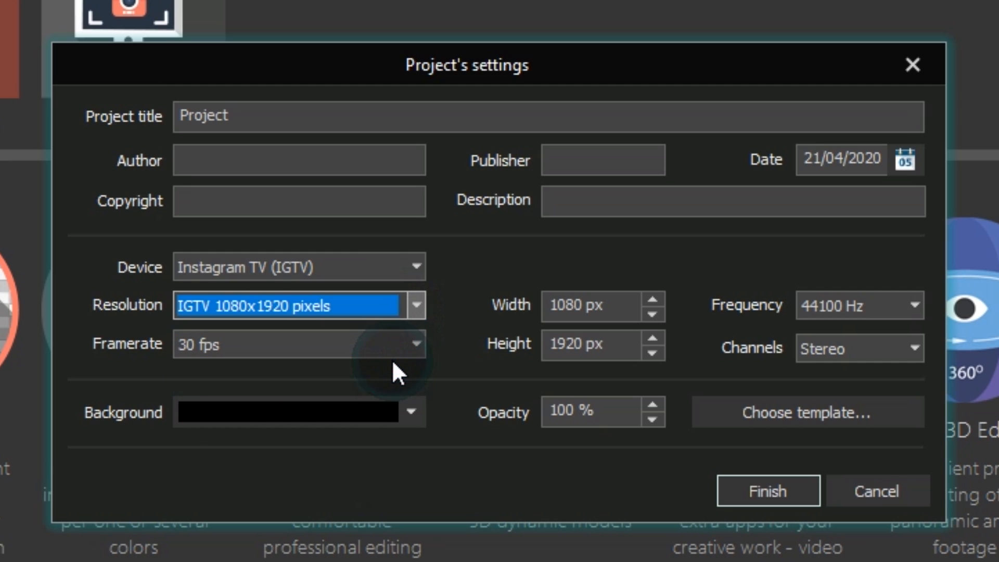
left_click(767, 490)
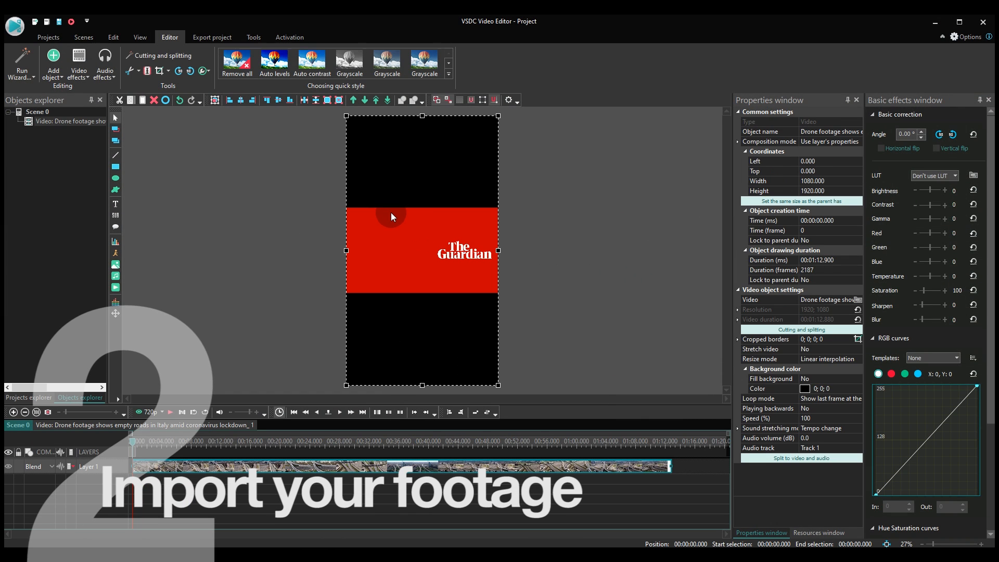
- Add the drone footage video onto the scene timeline via Add object
left_click(214, 75)
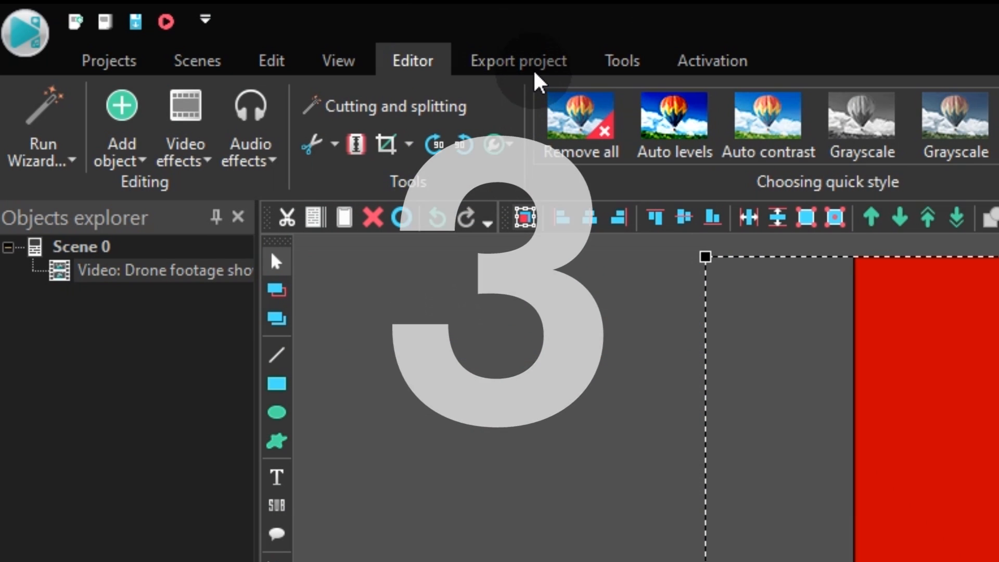
- Set export to Web > For Instagram with the IGTV profile (1920x1080 at 8000 kbps)
left_click(517, 60)
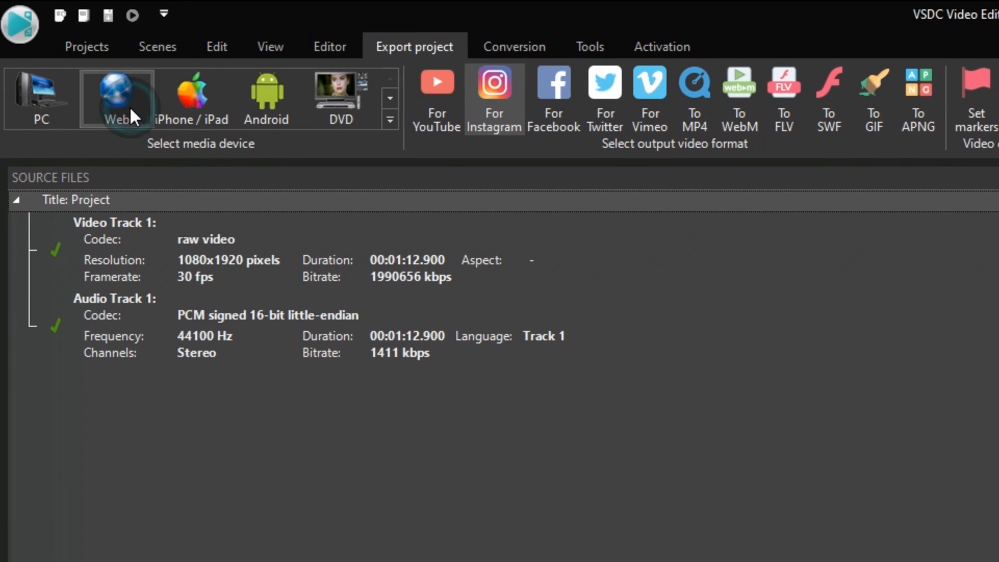
mouse_move(493, 98)
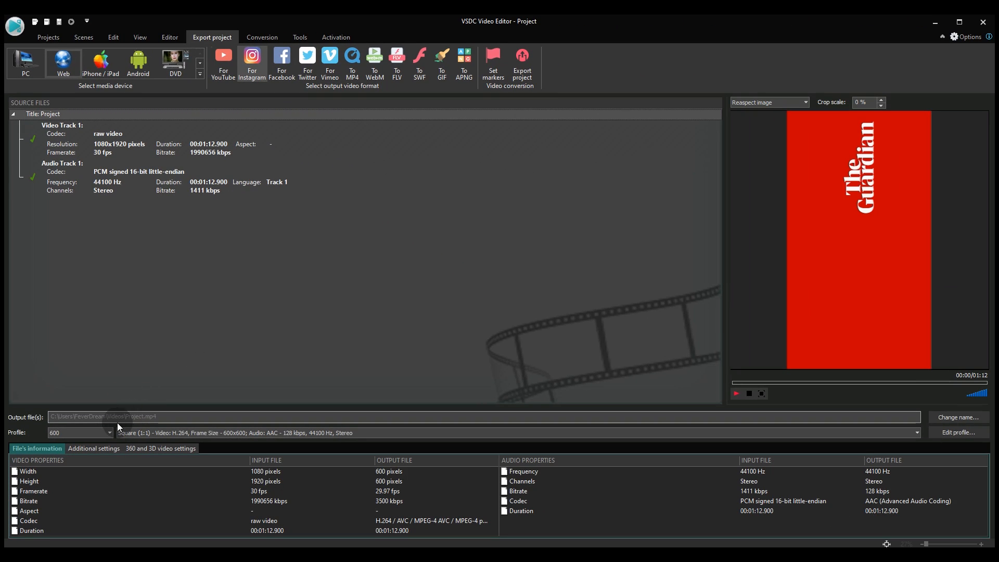
left_click(108, 433)
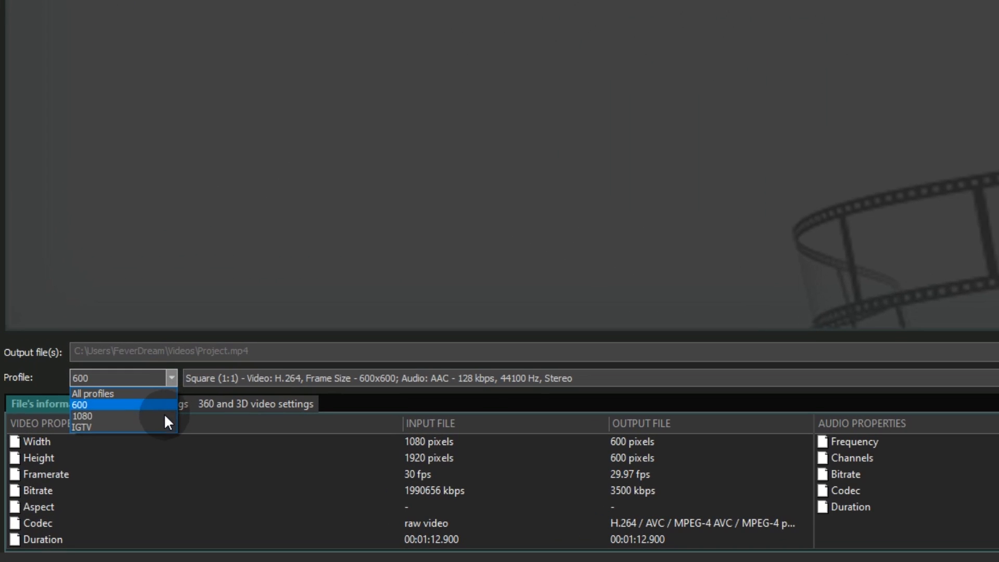
left_click(81, 427)
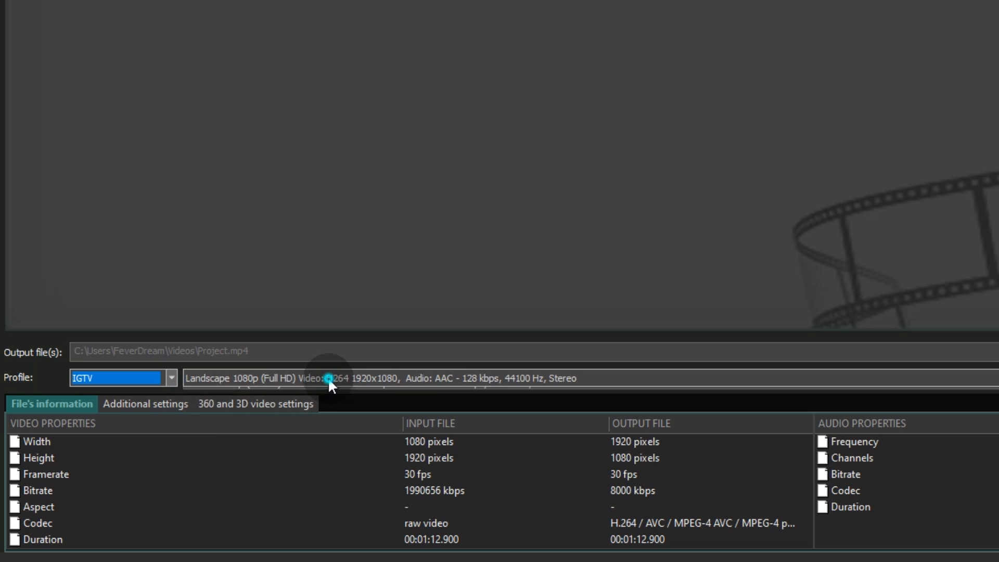